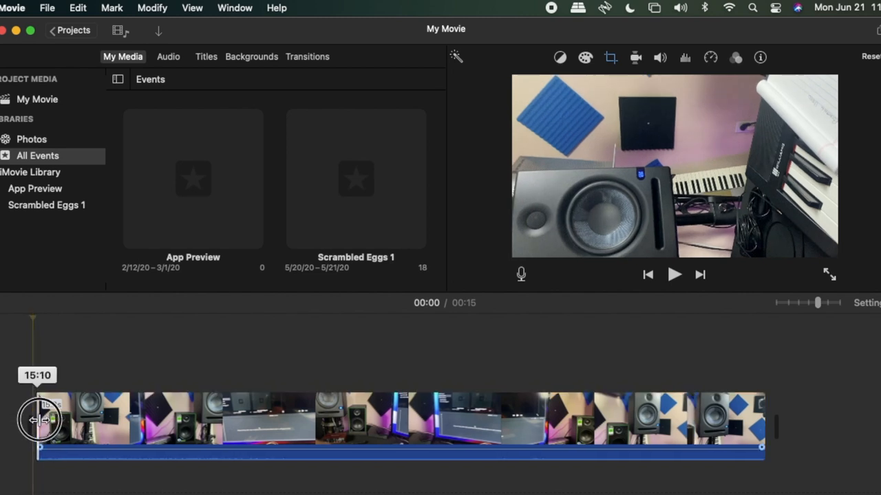
Step: Drag the clip's left edge rightward, trimming its start from 15:10 down to 14:17
left_click_drag(40, 420, 46, 420)
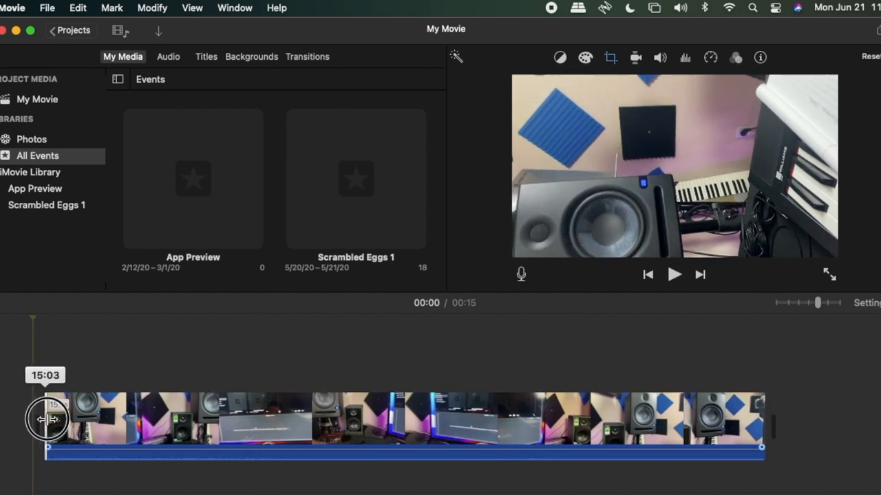
left_click_drag(47, 418, 75, 415)
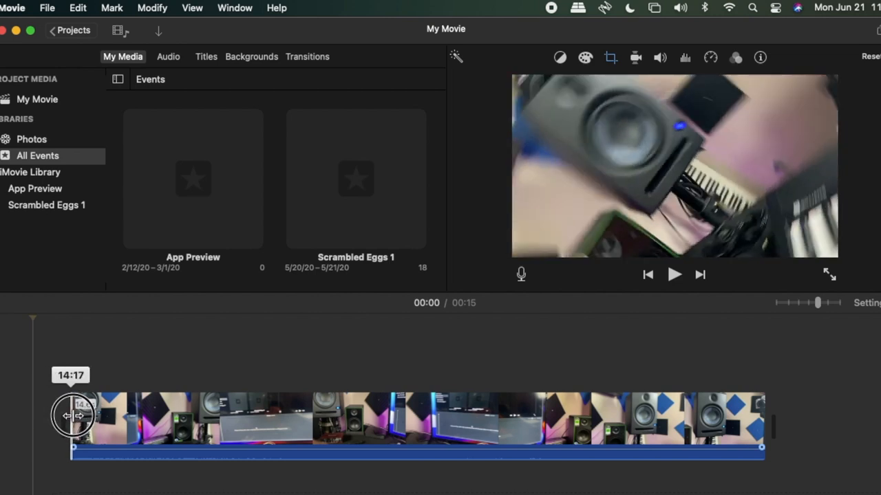